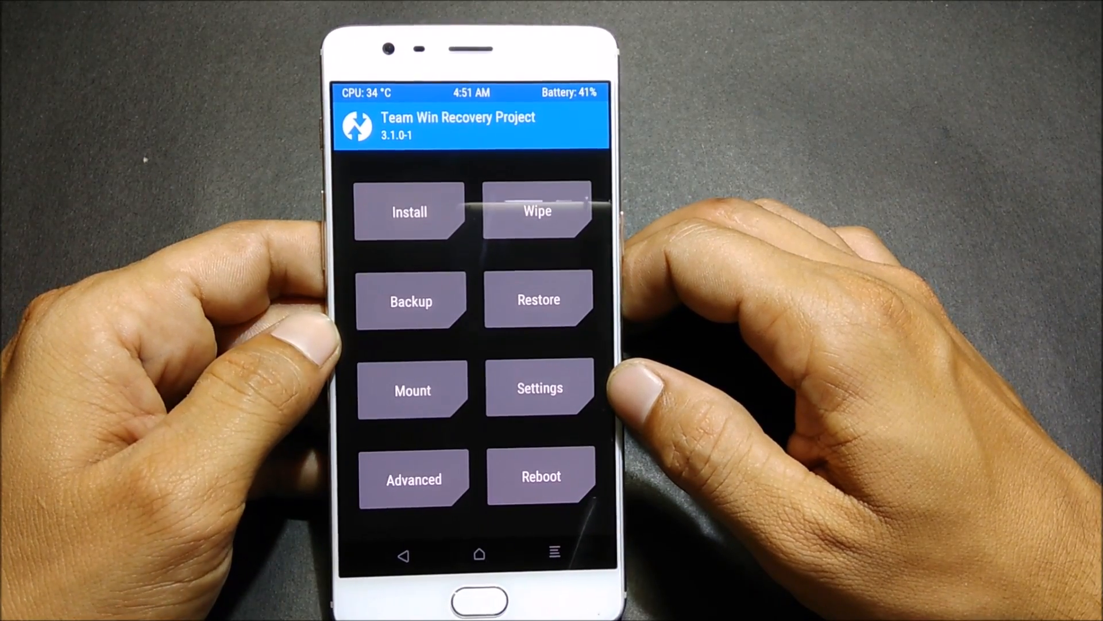
Flash the FreedomOS zip from TWRP to launch Aroma and continue with English.
left_click(412, 300)
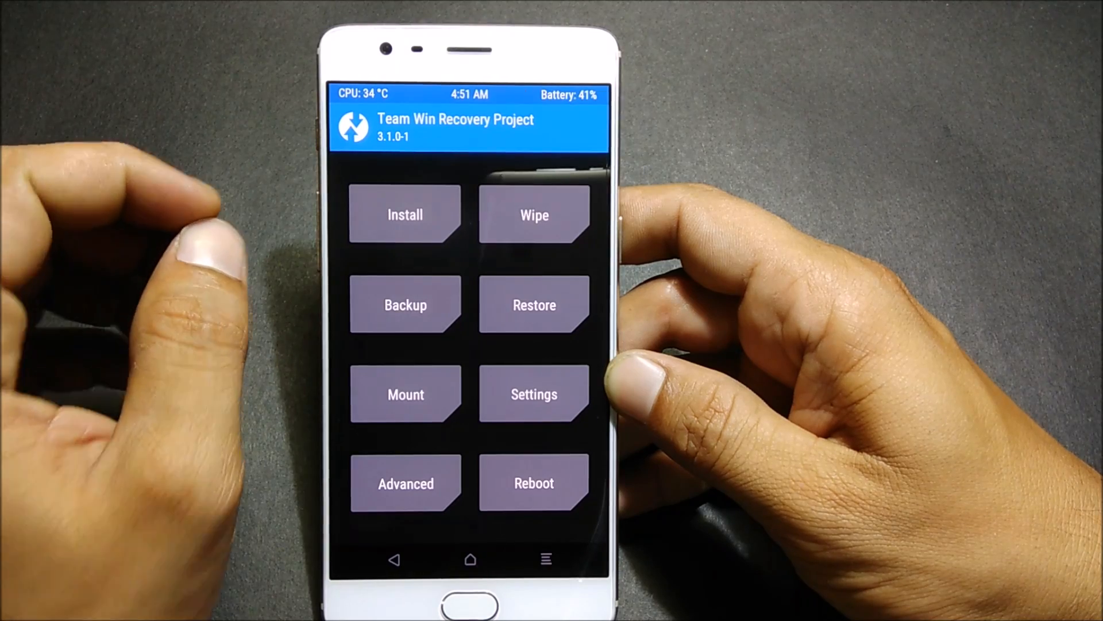
left_click(533, 215)
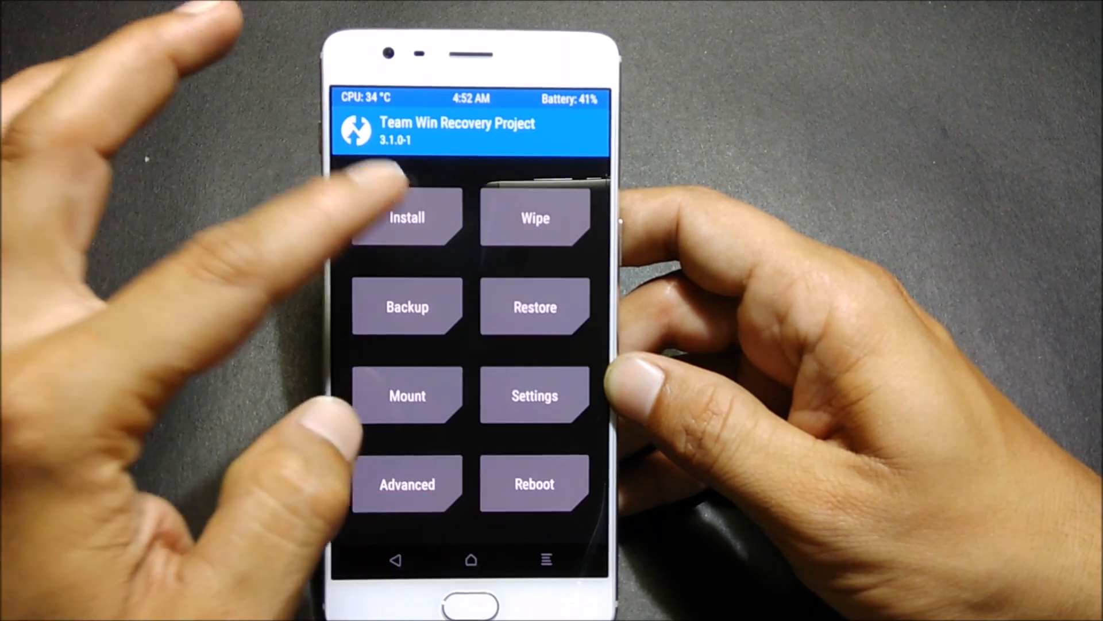
left_click(407, 217)
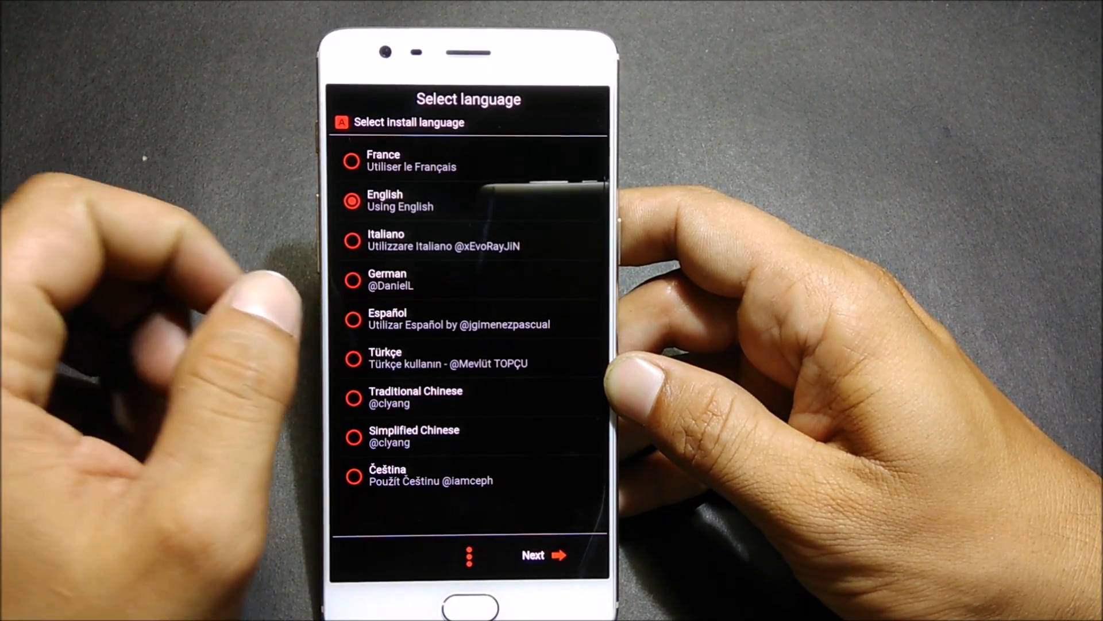
left_click(541, 554)
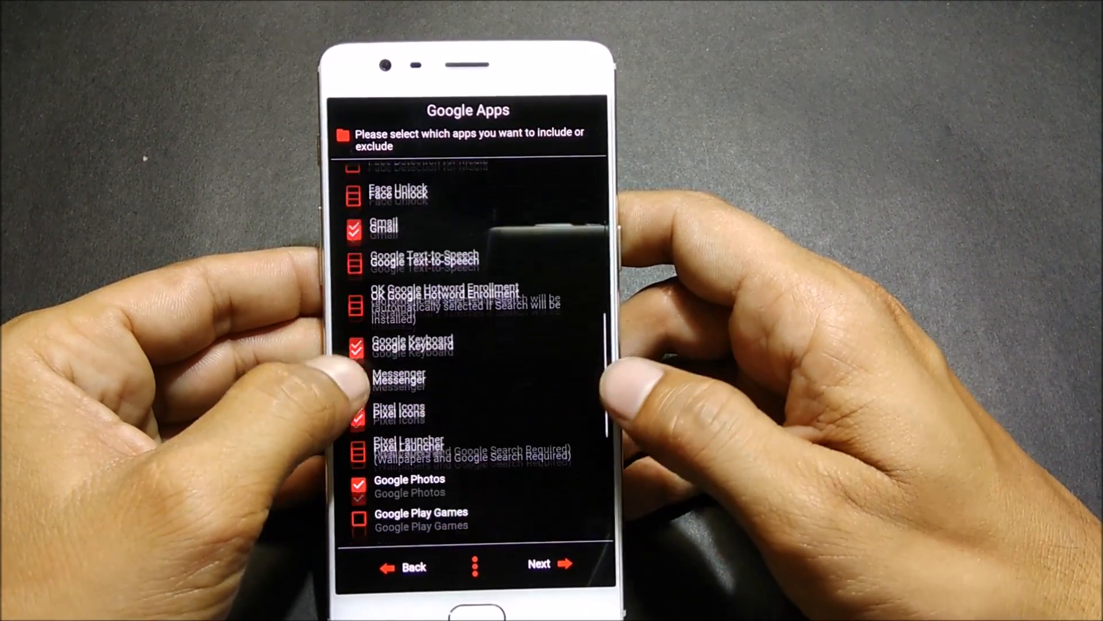
Tick Pixel Launcher in the Google Apps list alongside Gmail, Keyboard, Pixel Icons and Photos.
scroll("up", 3)
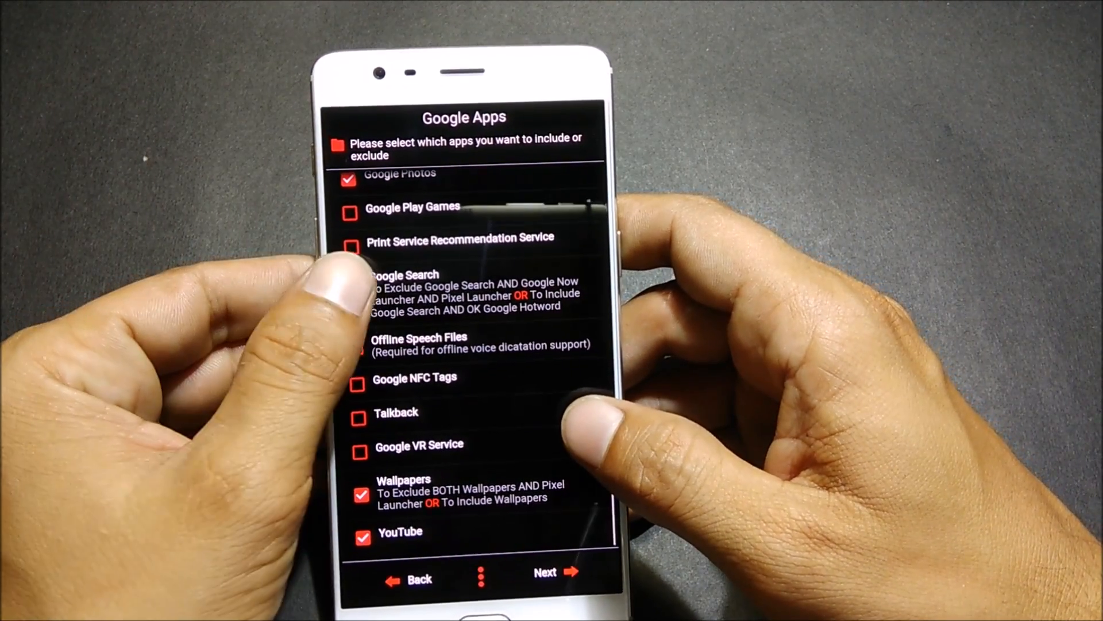
left_click(349, 290)
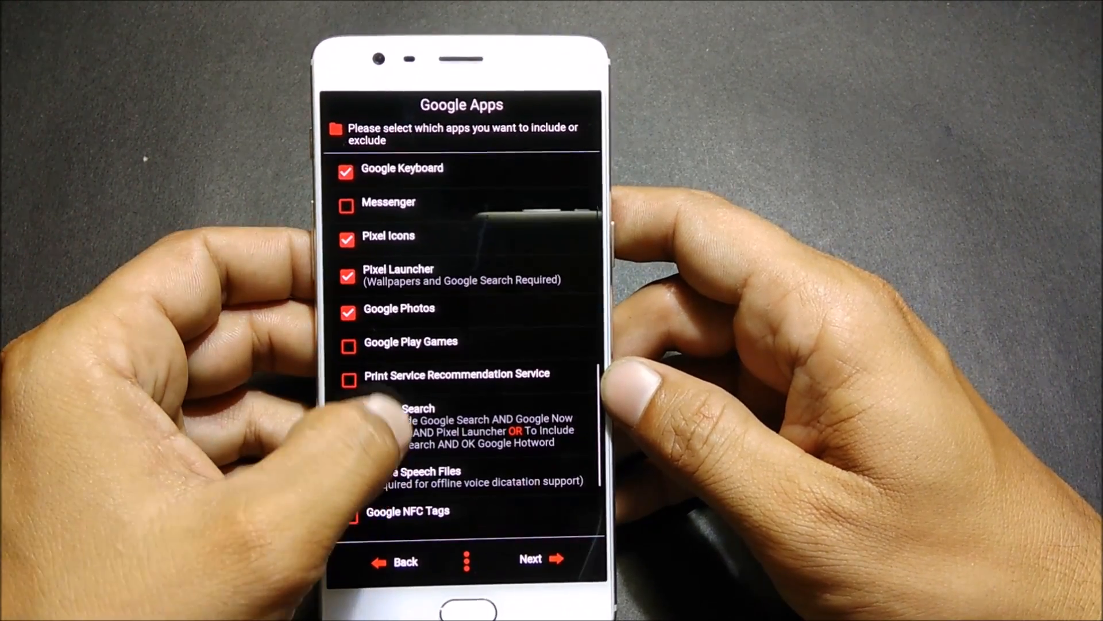
scroll("up", 3)
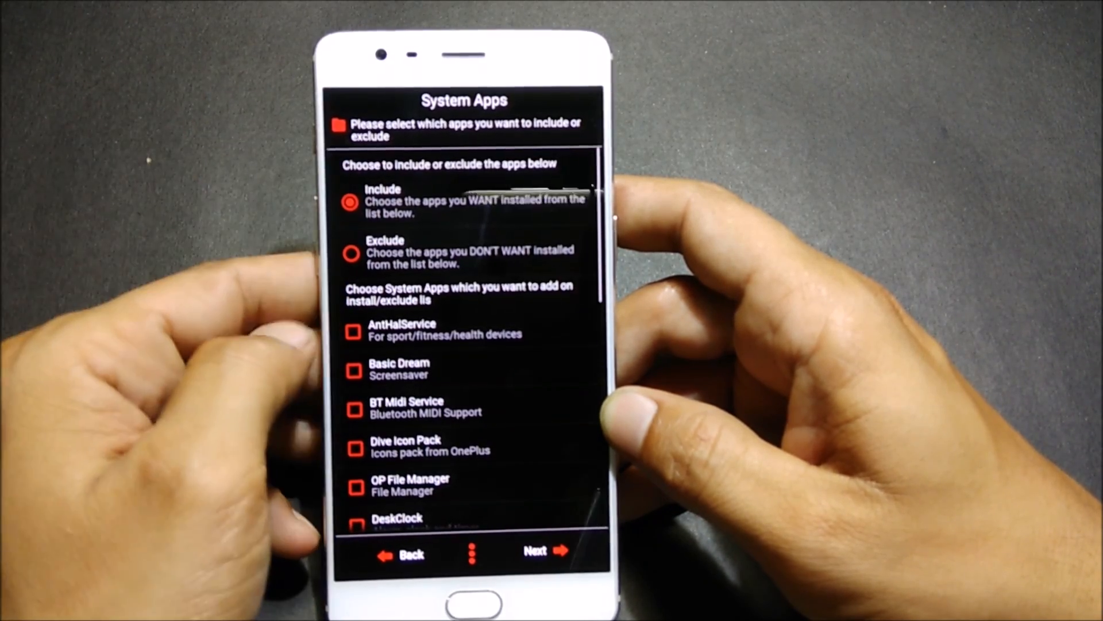
Keep Include with OnePlus OTA and Swiftkey ticked and continue to extra mods.
scroll("up", 3)
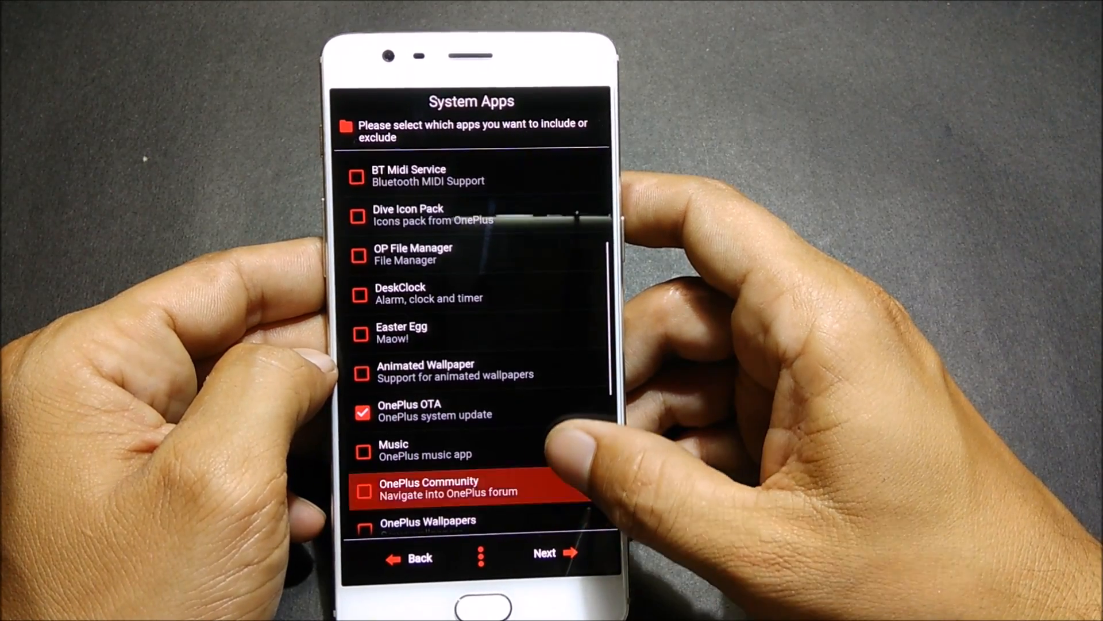
scroll("up", 3)
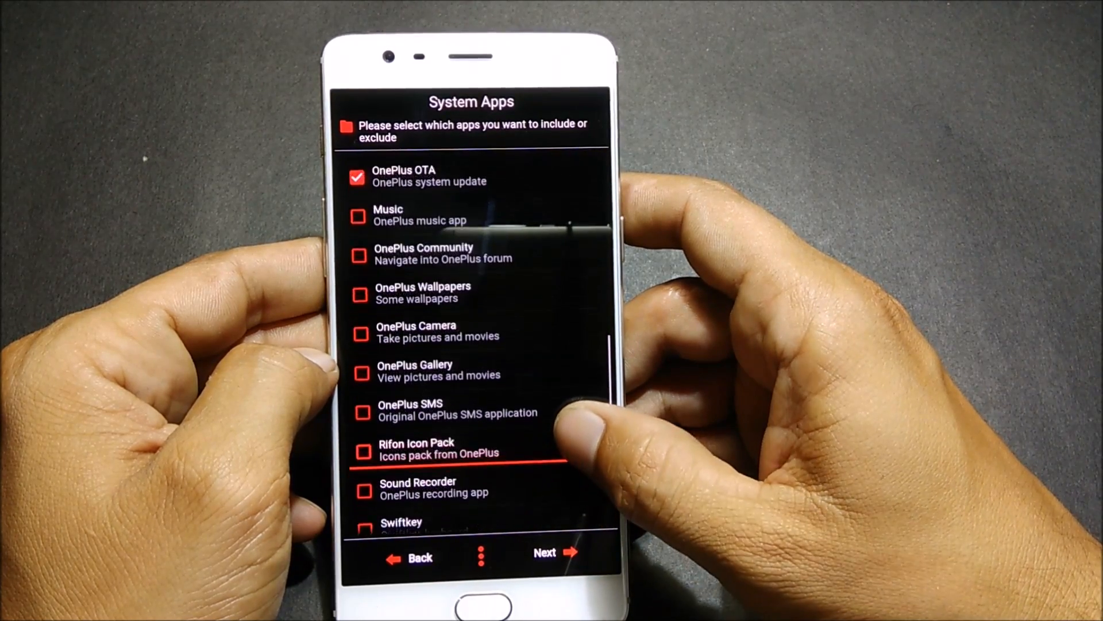
scroll("down", 3)
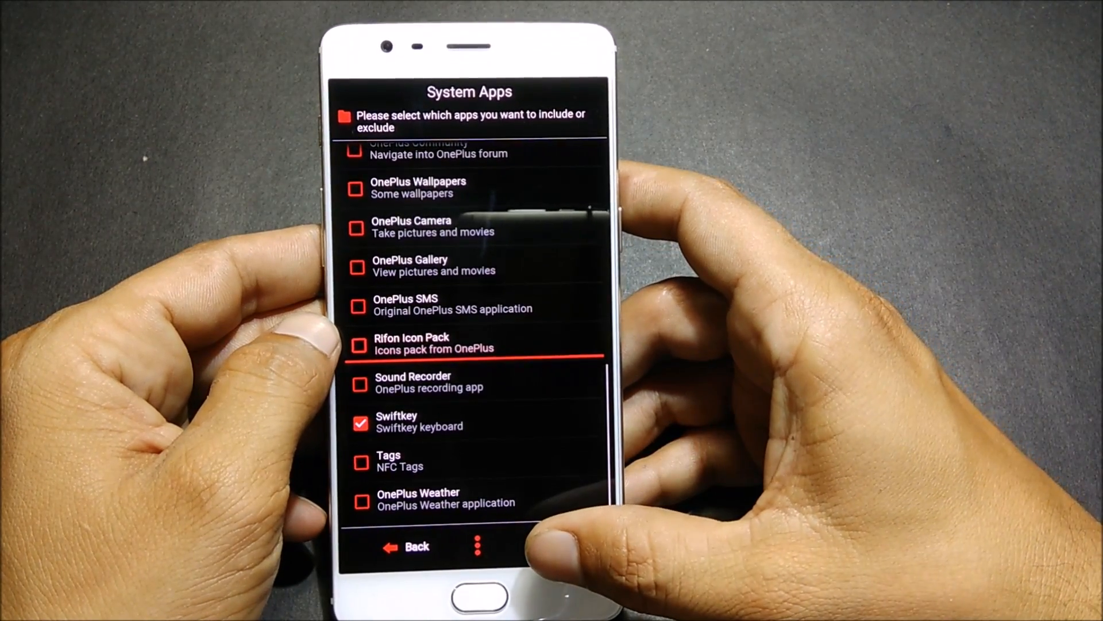
left_click(555, 547)
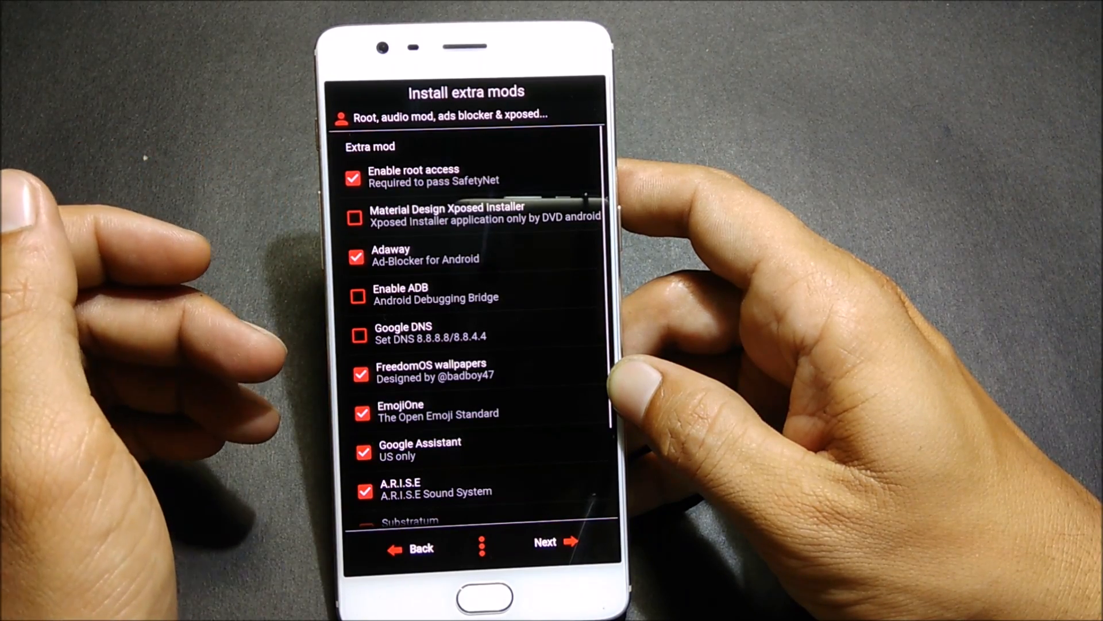
mouse_move(211, 281)
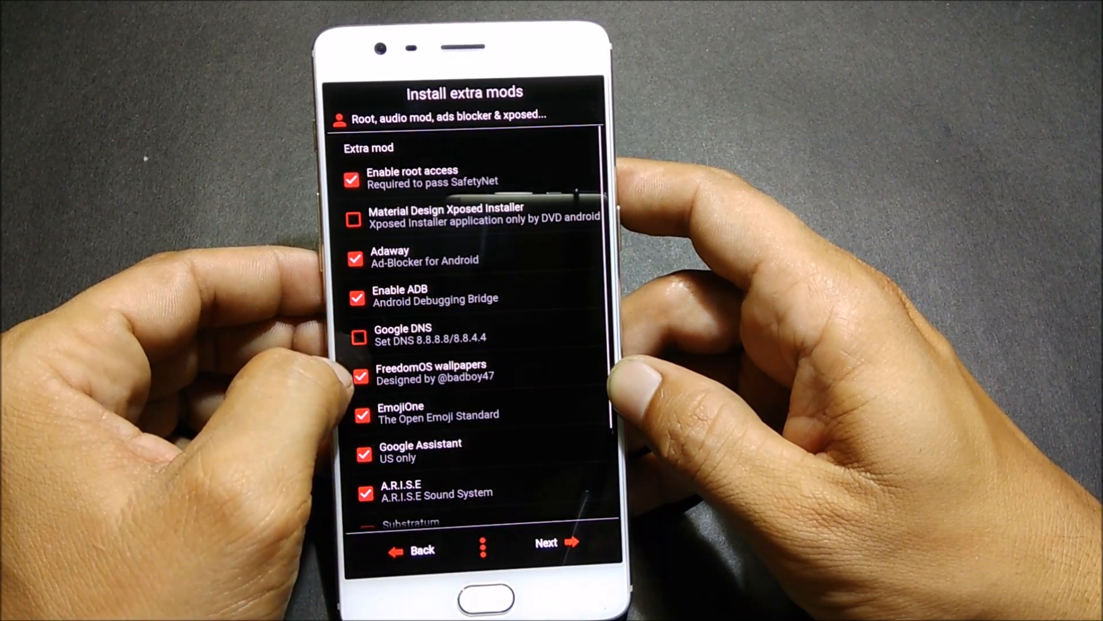
Enable Google DNS and ADB alongside root, Adaway, A.R.I.S.E and Substratum.
left_click(357, 338)
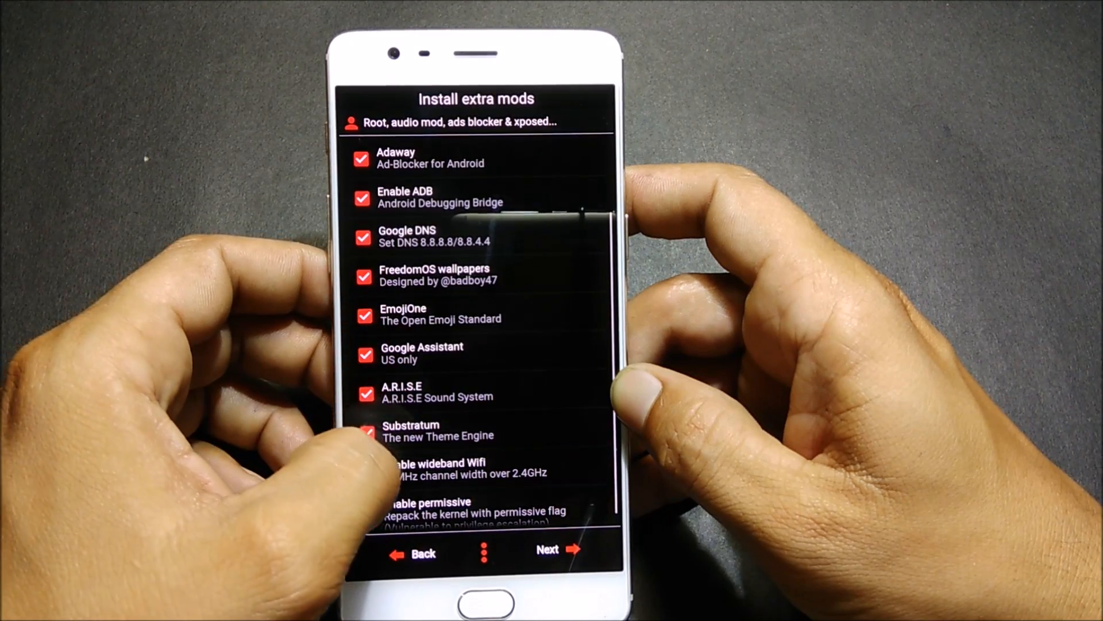
scroll("up", 3)
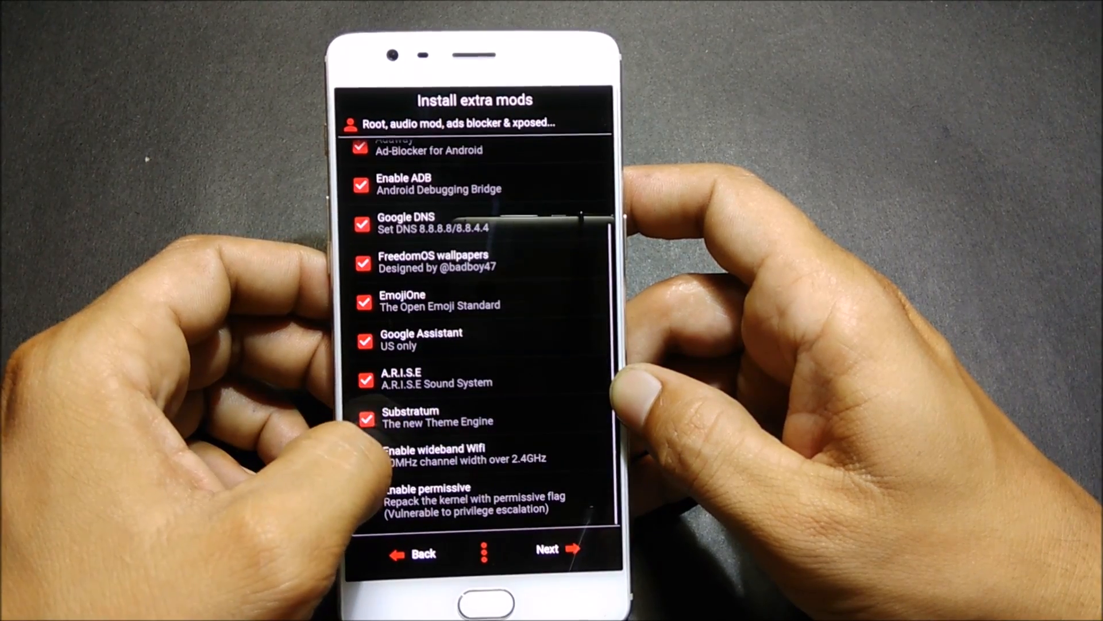
scroll("up", 3)
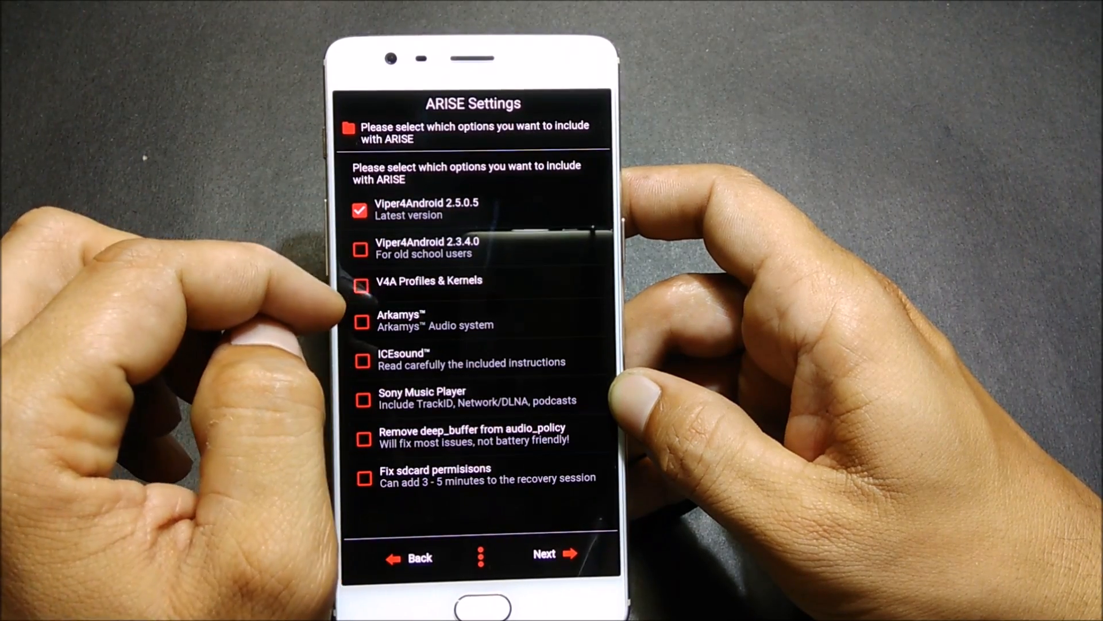
Toggle the Sony Music Player option with Viper4Android 2.5.0.5 kept, then proceed.
left_click(478, 397)
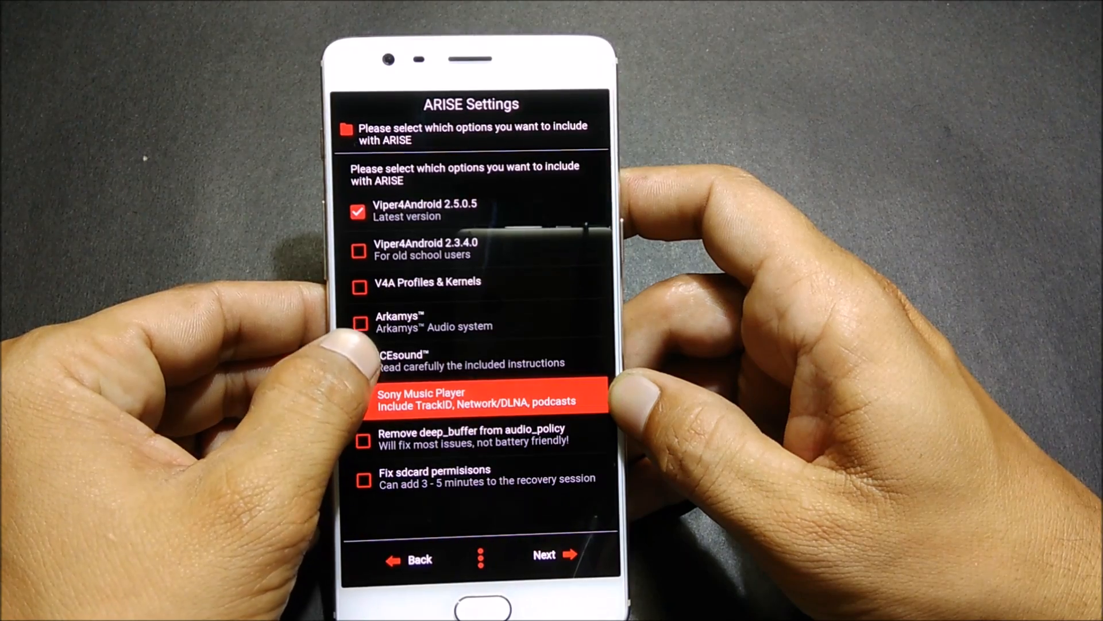
left_click(365, 402)
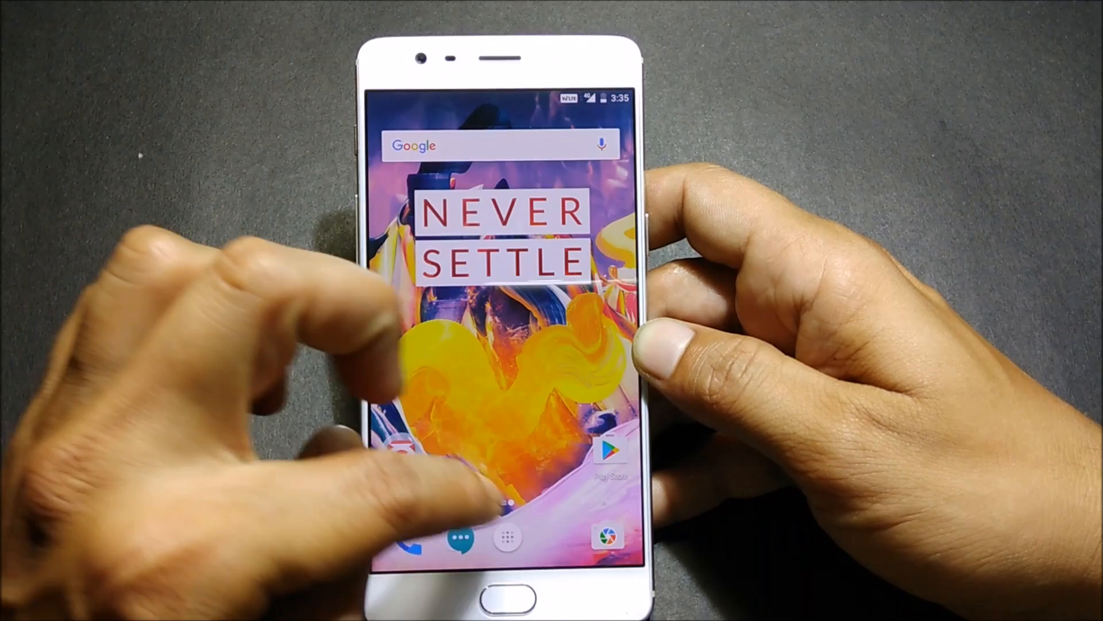
Open the app drawer from the home screen dock.
left_click(507, 537)
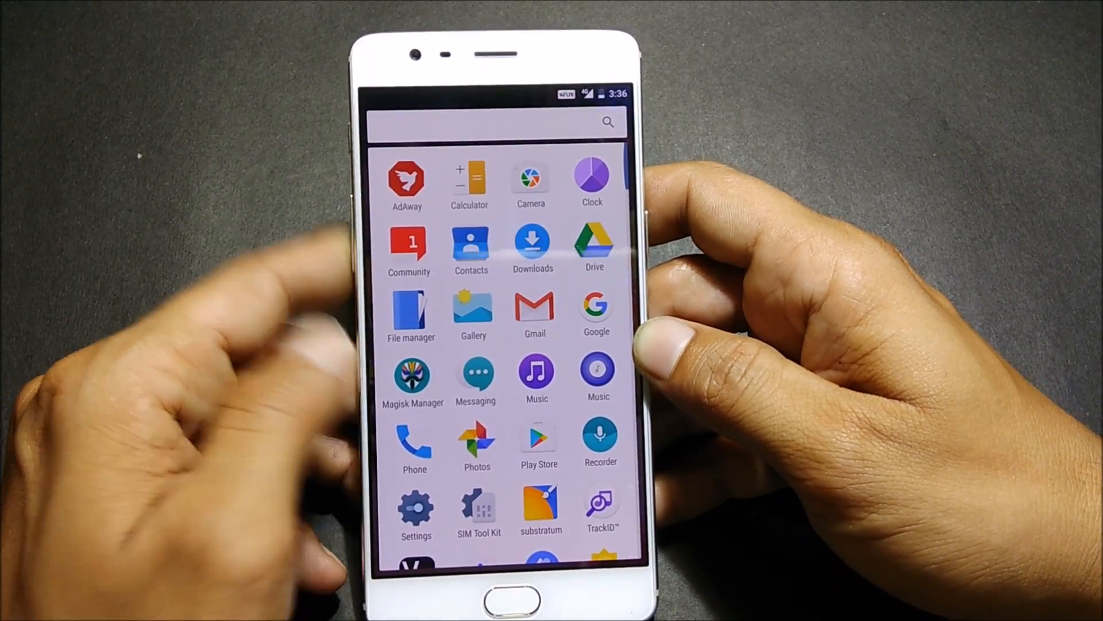
left_click(416, 508)
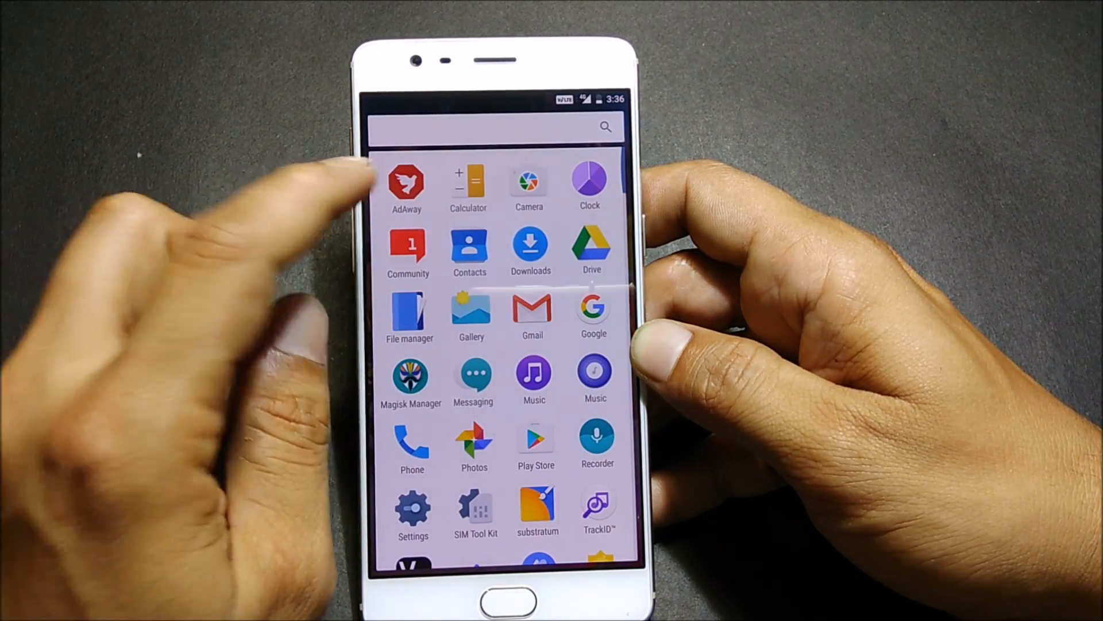
Browse AdAway, Magisk Manager and Substratum in the drawer, then launch ViPER4Arise.
left_click(406, 182)
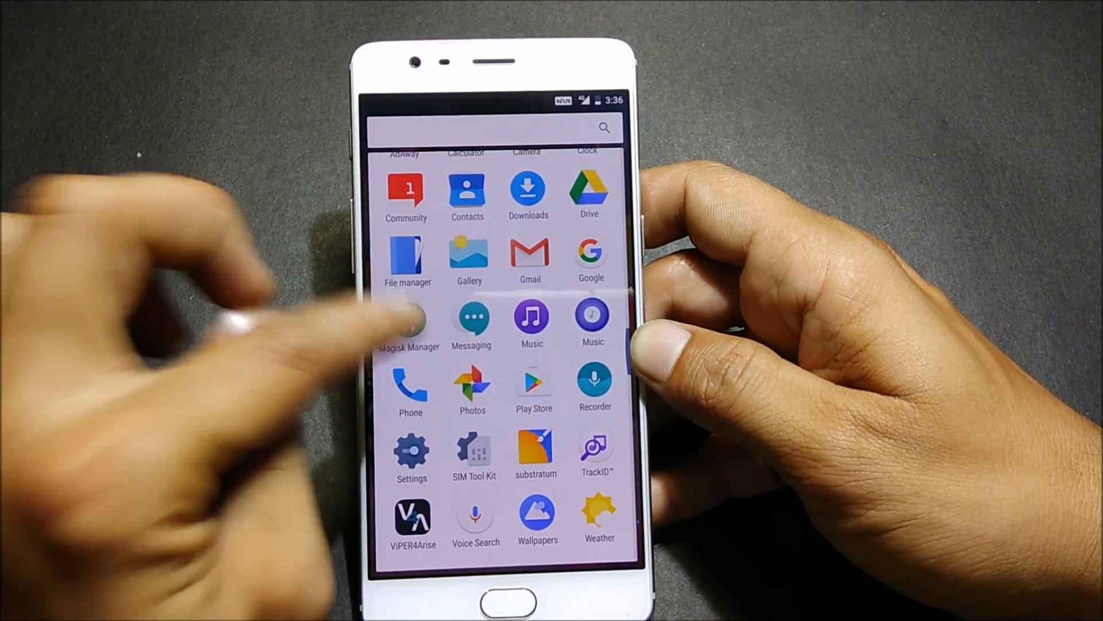
left_click(409, 322)
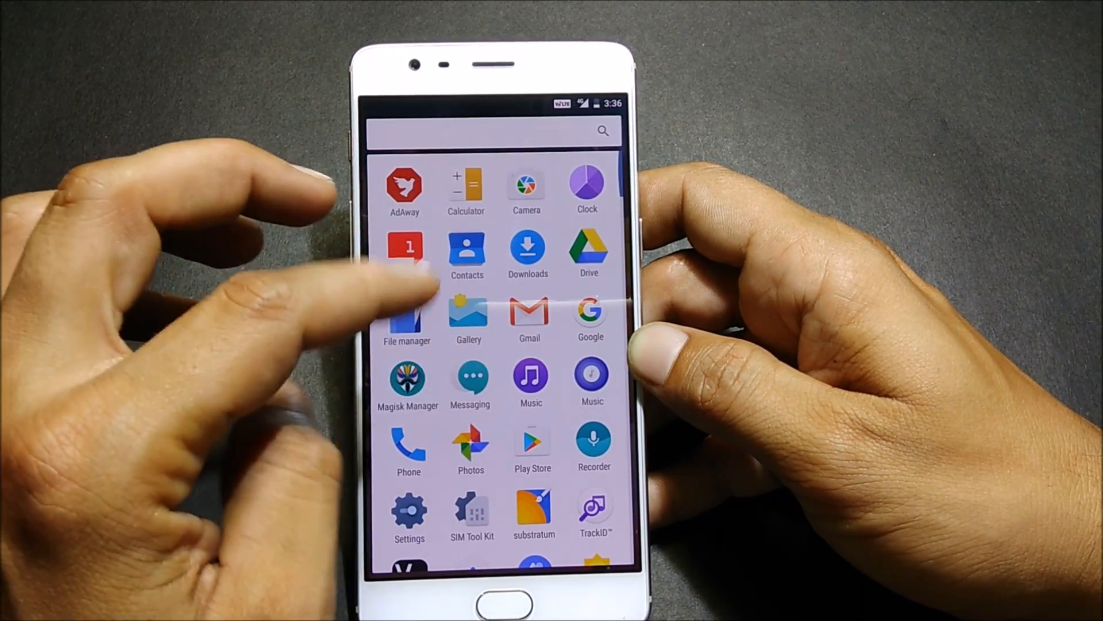
left_click(531, 384)
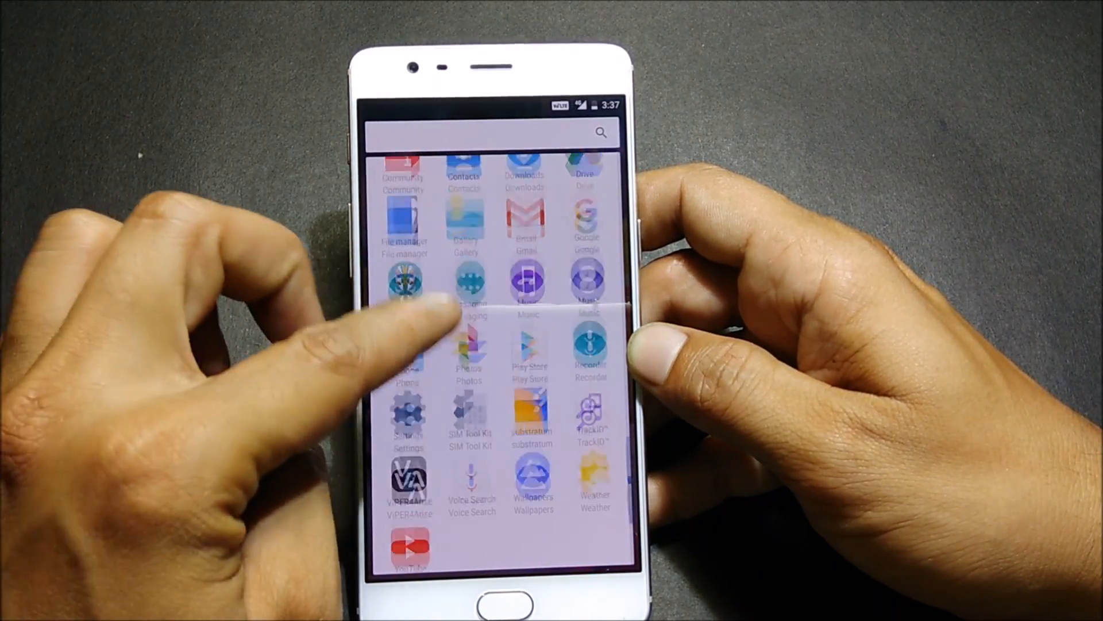
left_click(593, 418)
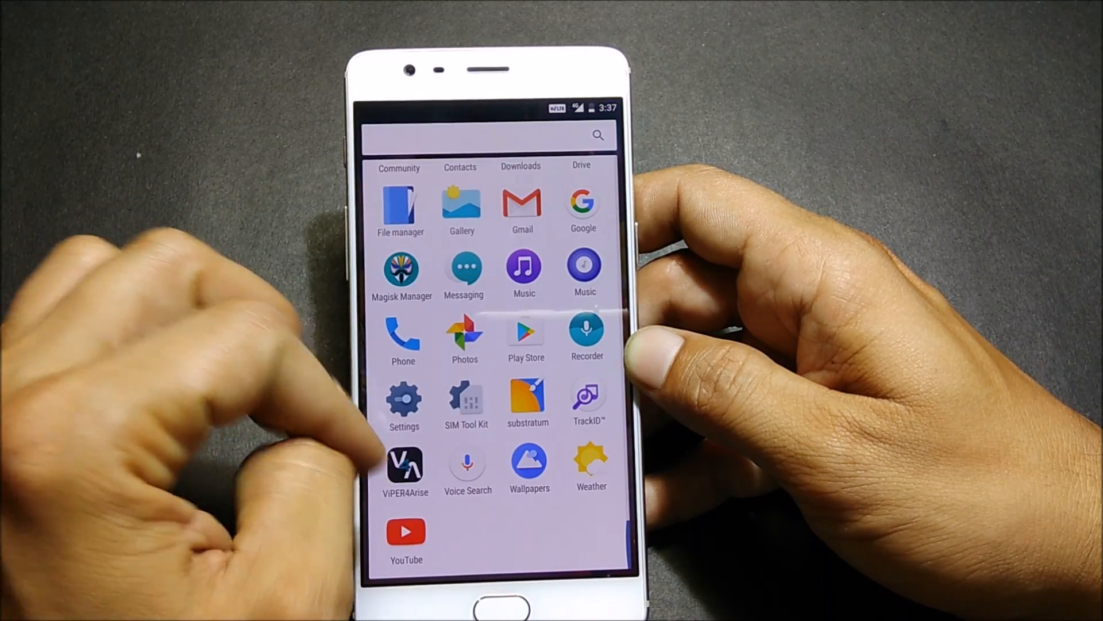
left_click(405, 463)
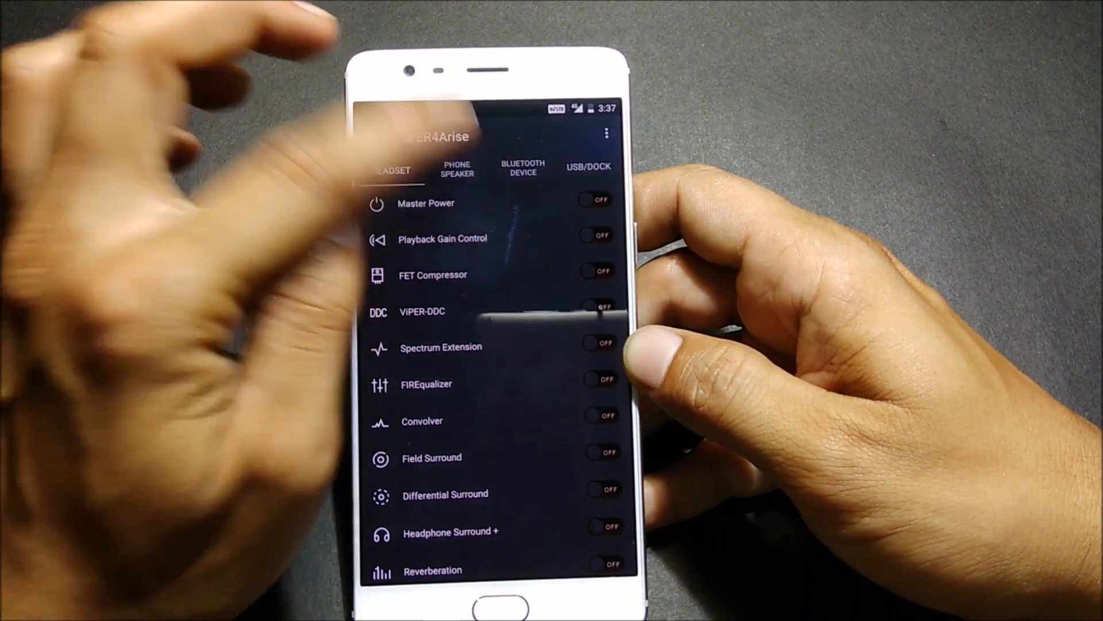
Switch ViPER4Arise to the USB/Dock tab, where all effects are off.
left_click(588, 167)
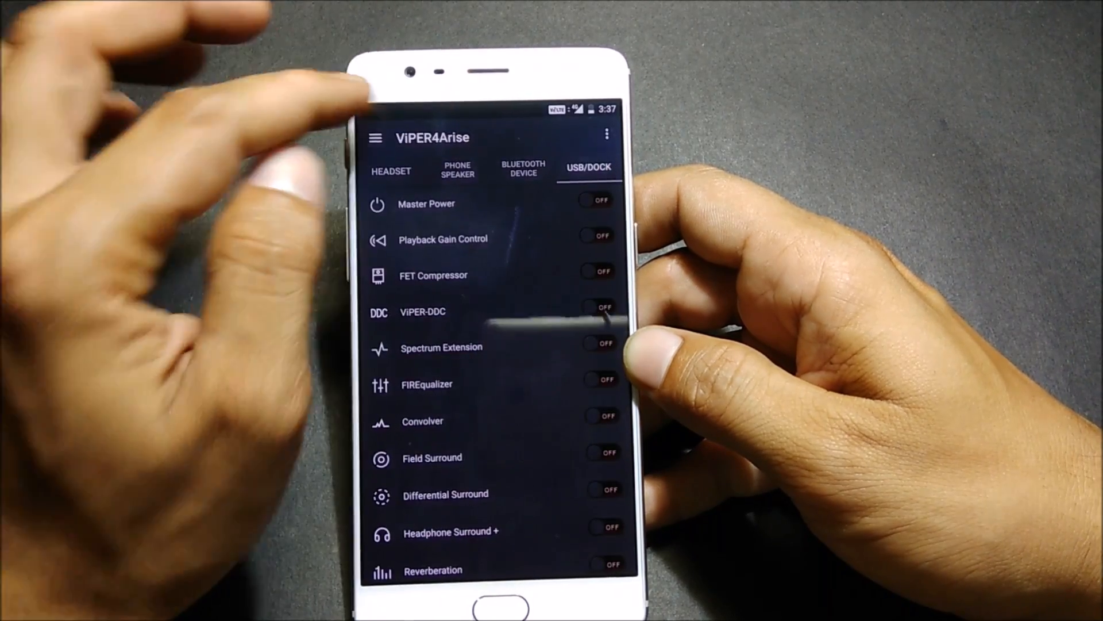